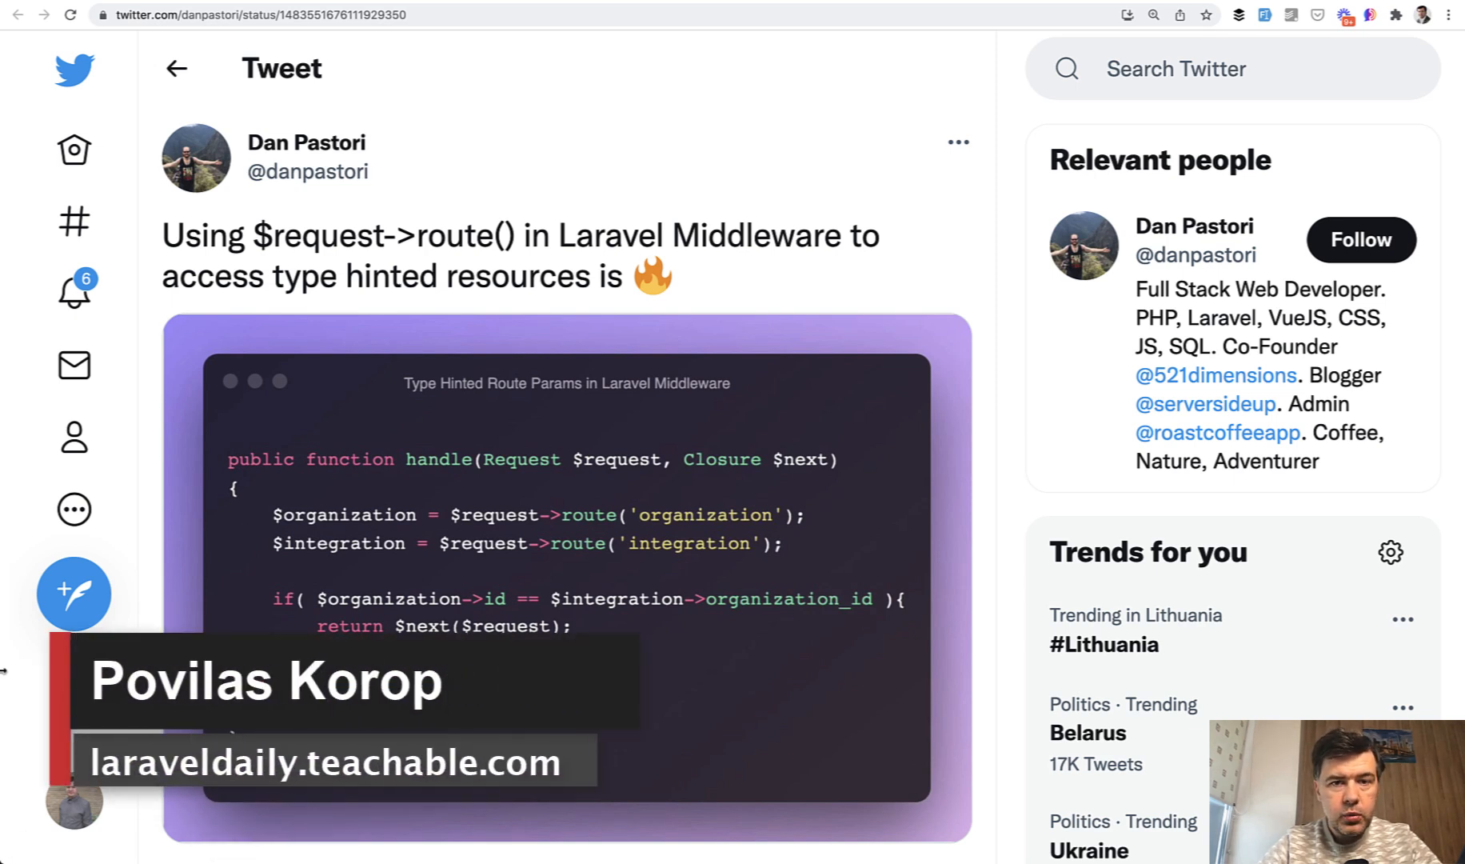
pyautogui.moveTo(200, 344)
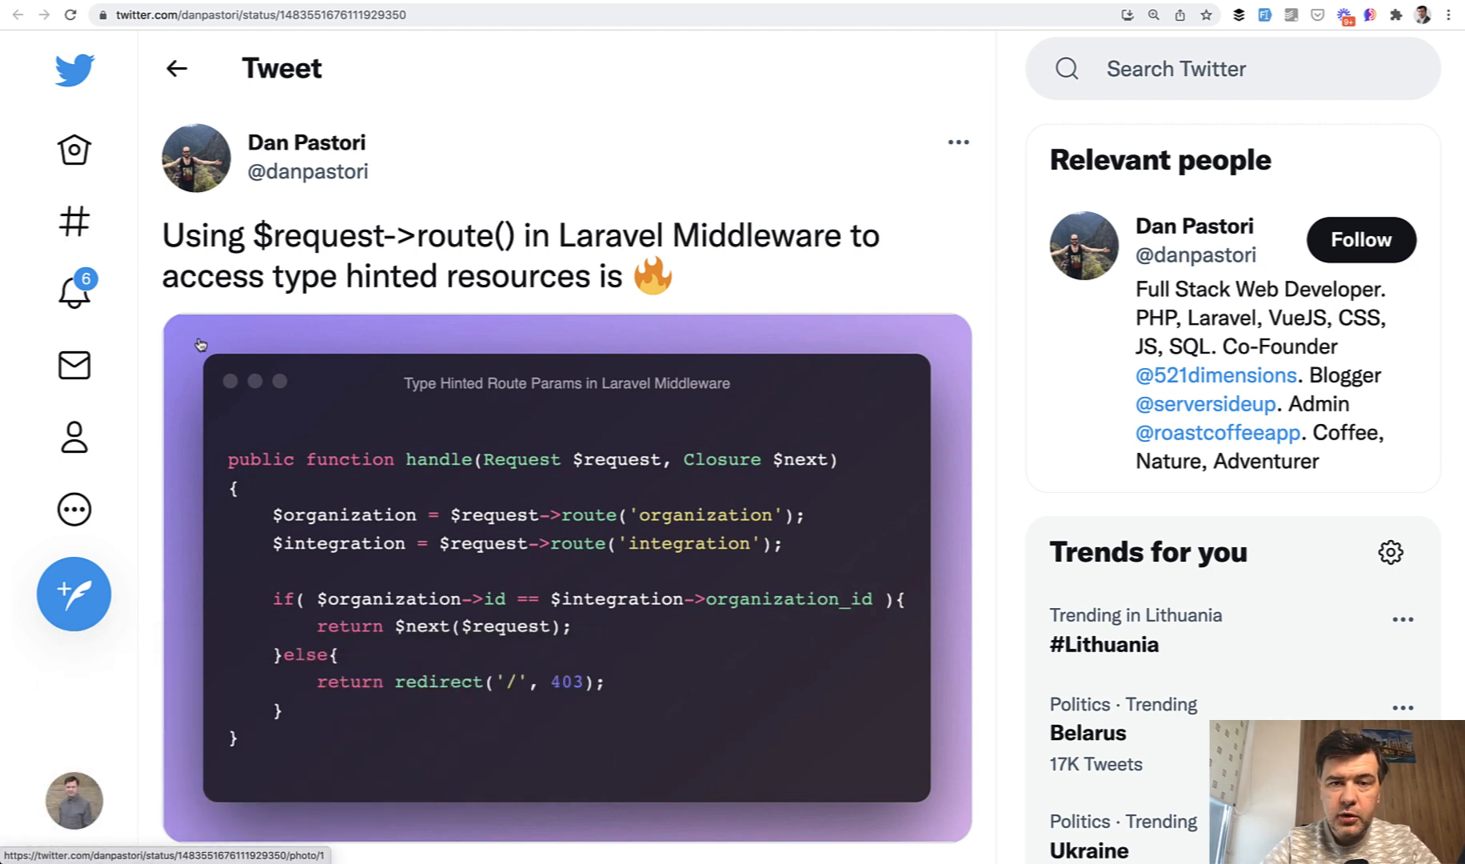
pyautogui.moveTo(517, 549)
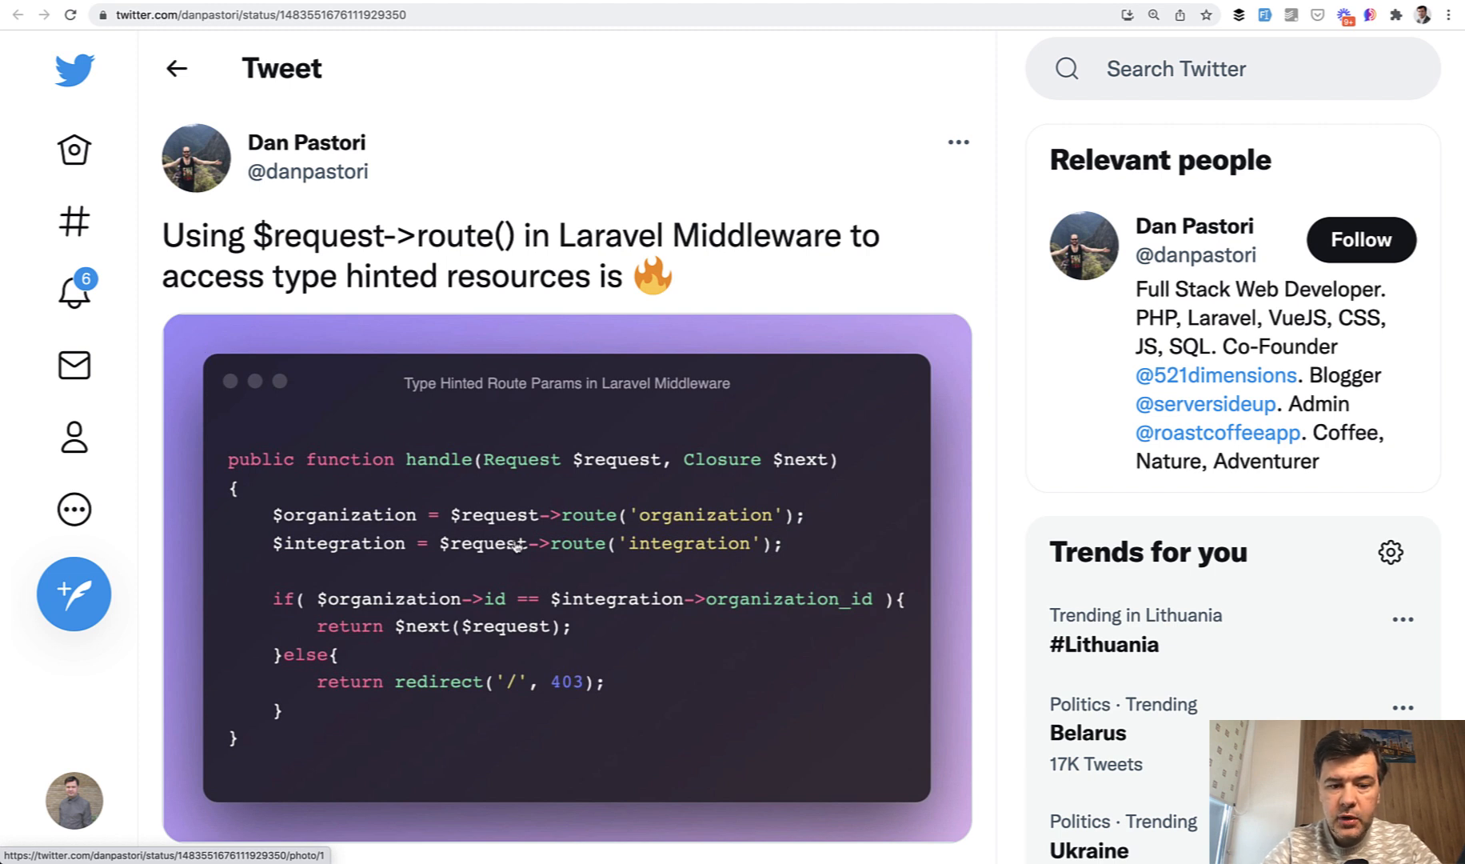
pyautogui.moveTo(611, 522)
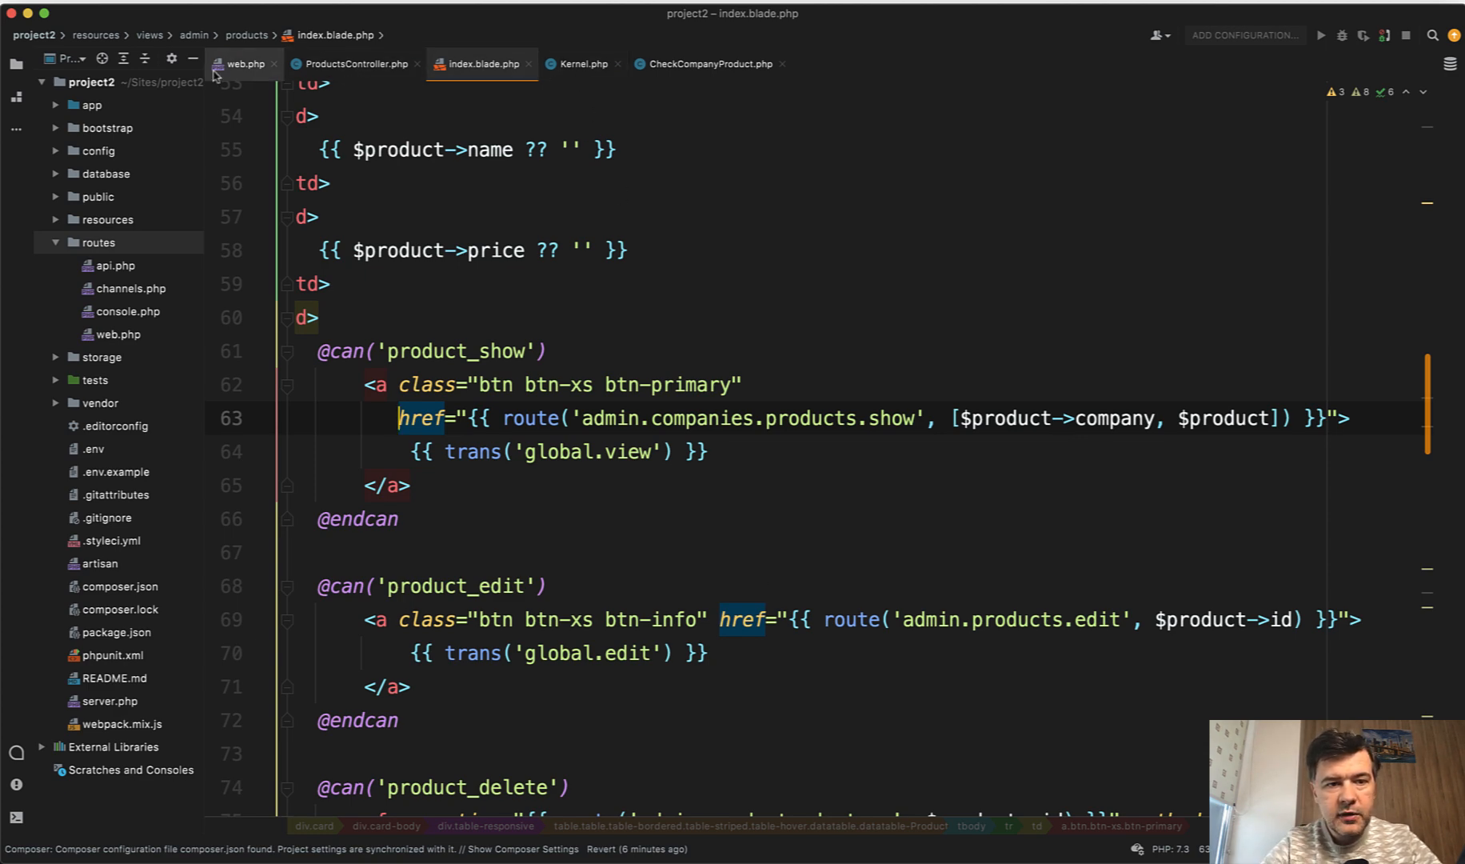
# - View the companies/{company}/products/{product} route guarded by check_company_product in web.php
pyautogui.click(243, 63)
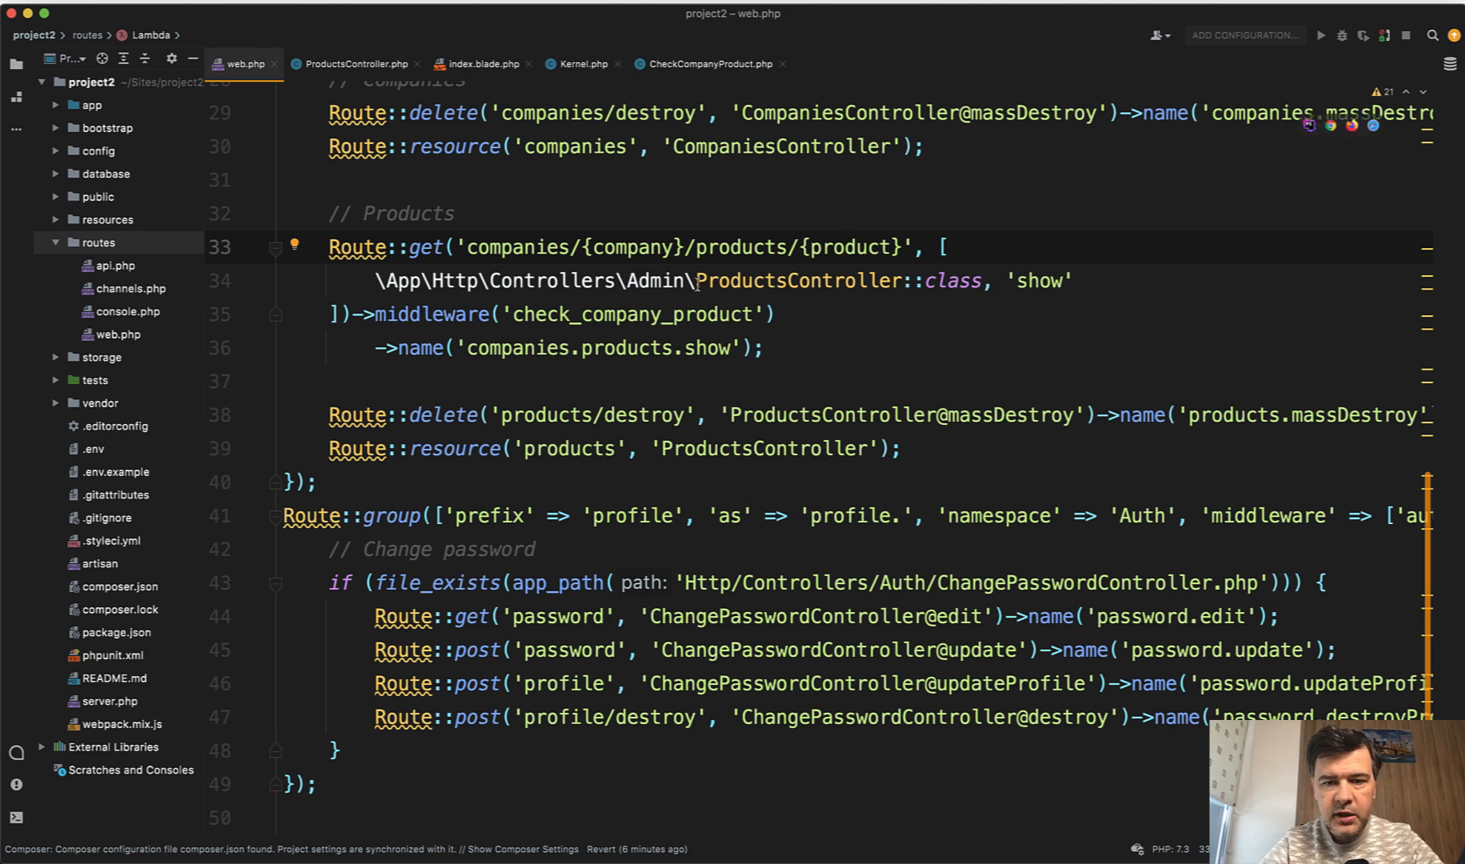
pyautogui.click(480, 64)
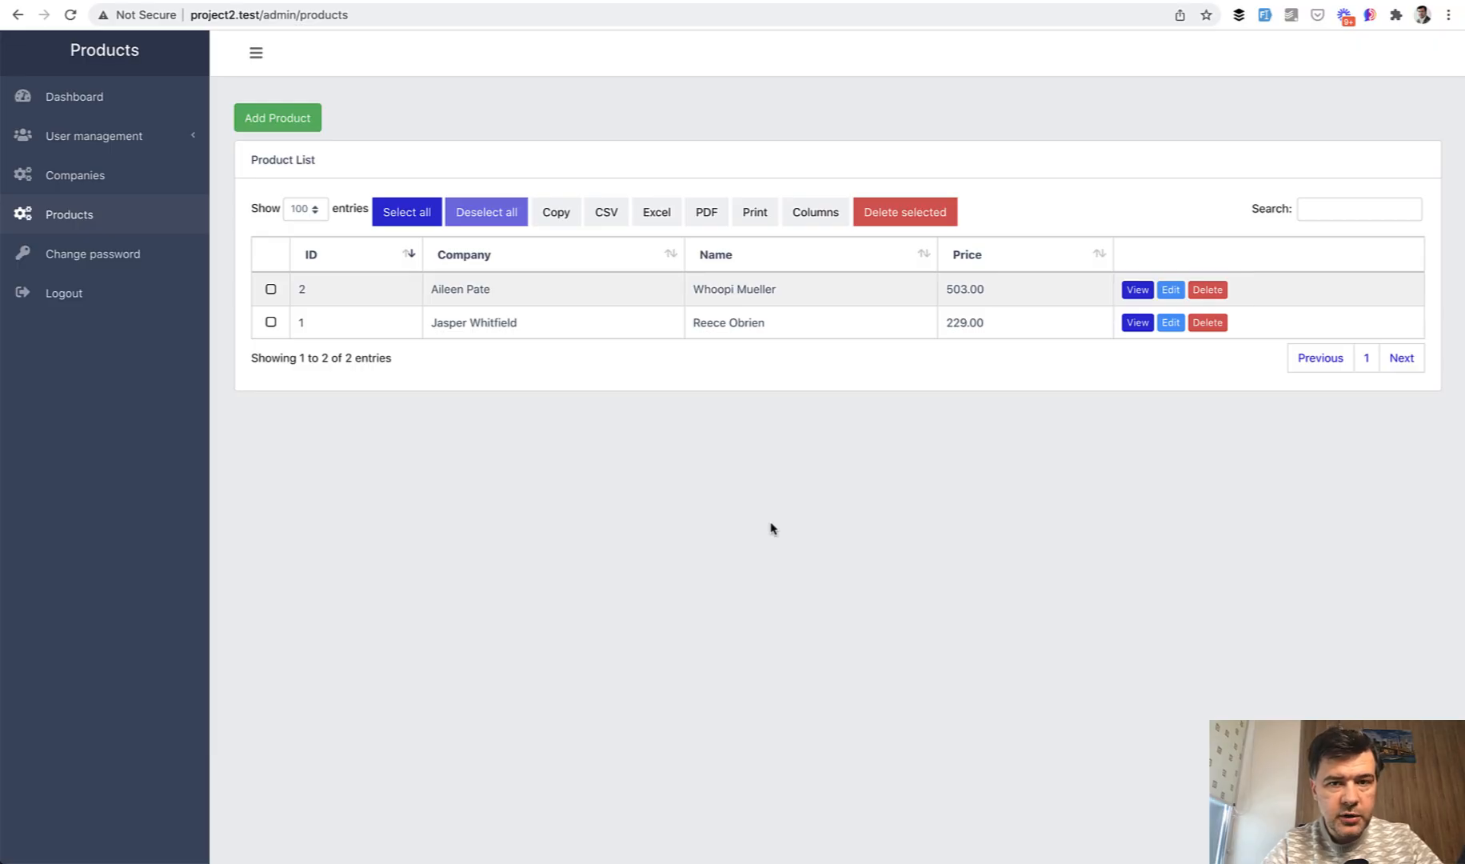
pyautogui.moveTo(812, 692)
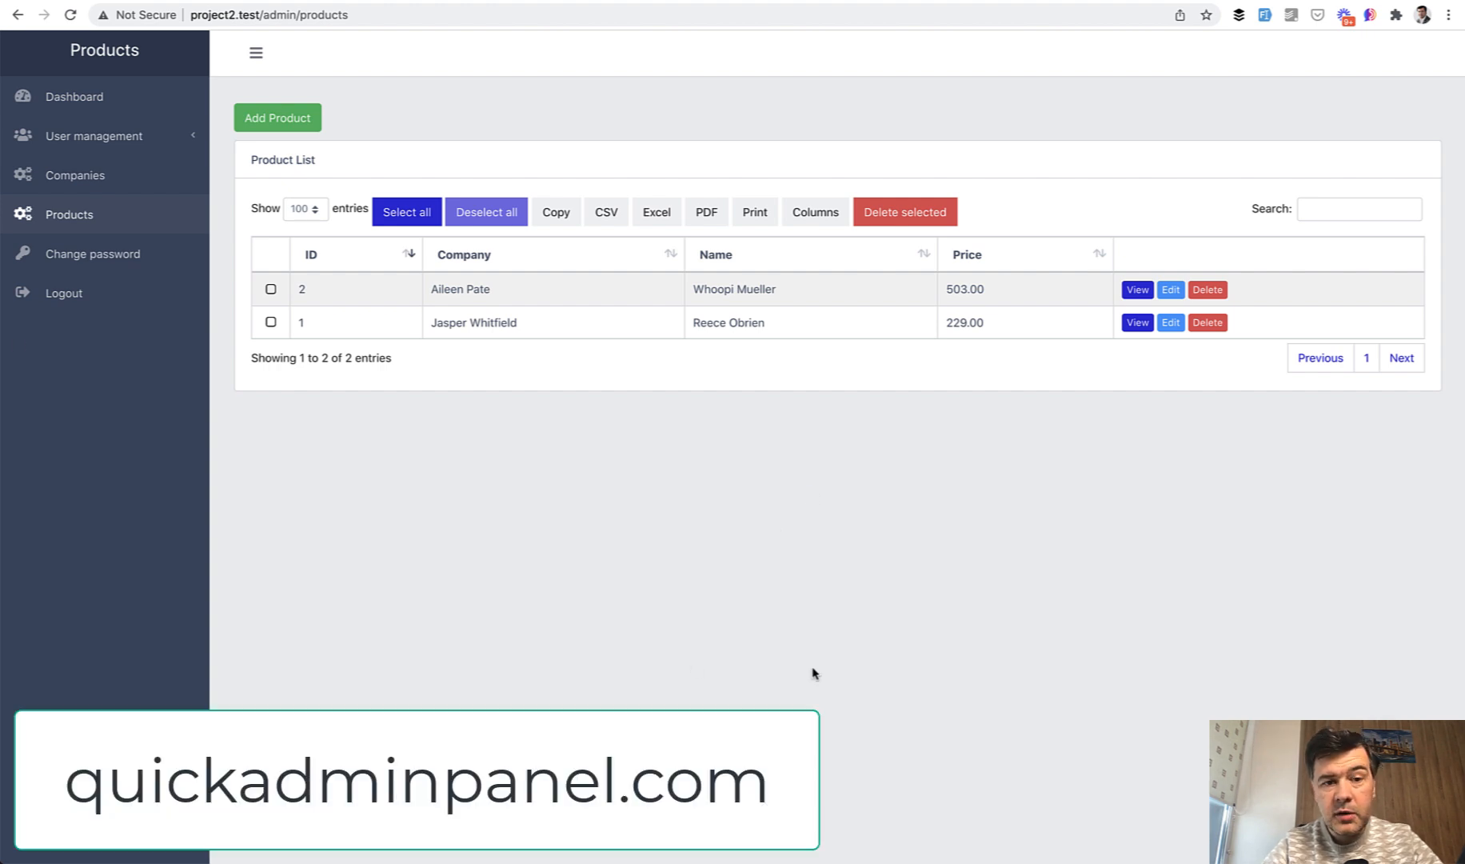
pyautogui.moveTo(829, 649)
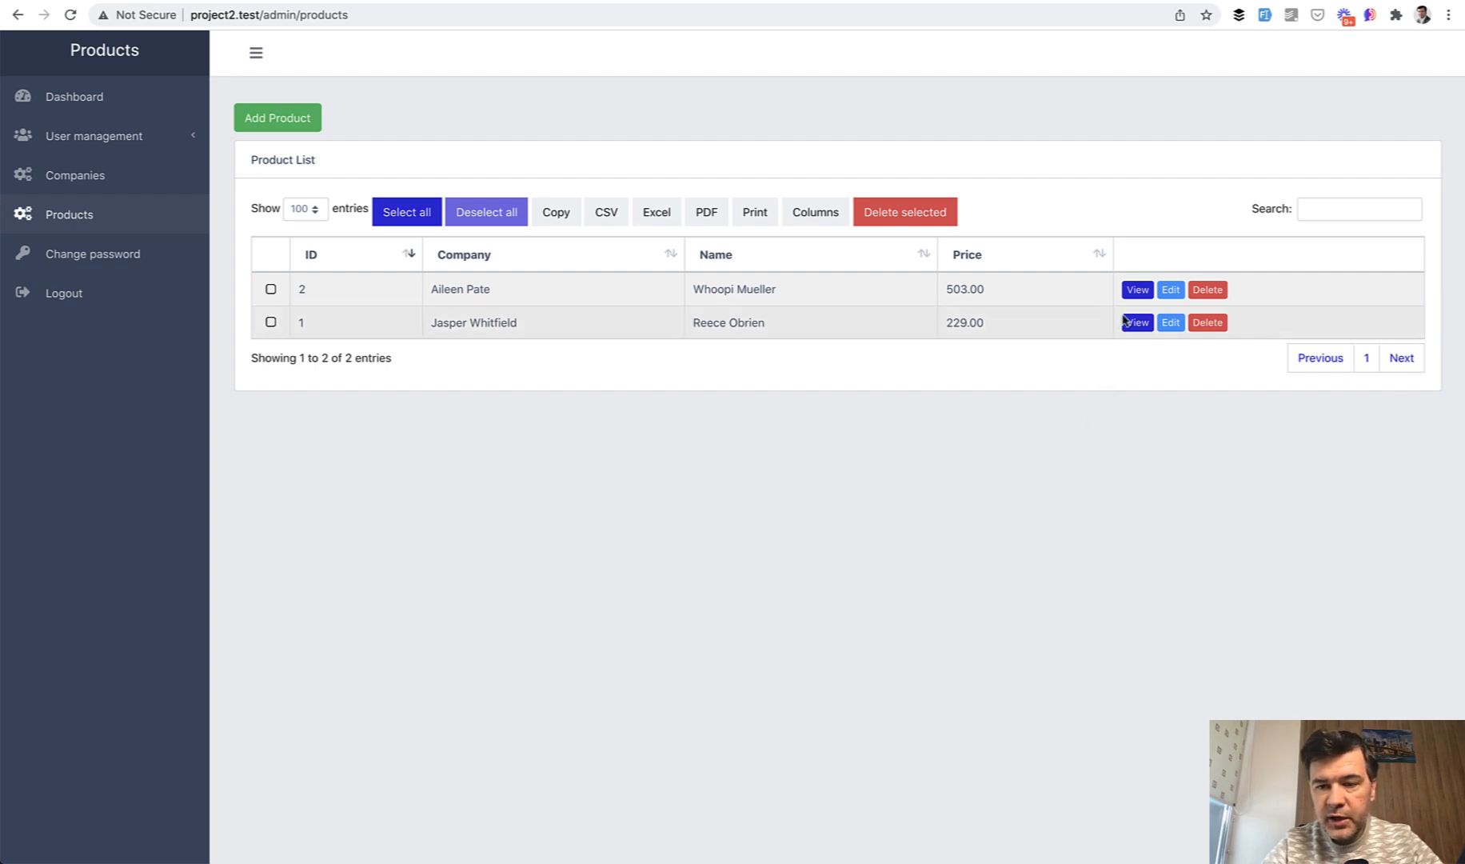
# - View the Whoopi Mueller product at /admin/companies/2/products/2, then return to the routes file
pyautogui.click(1137, 290)
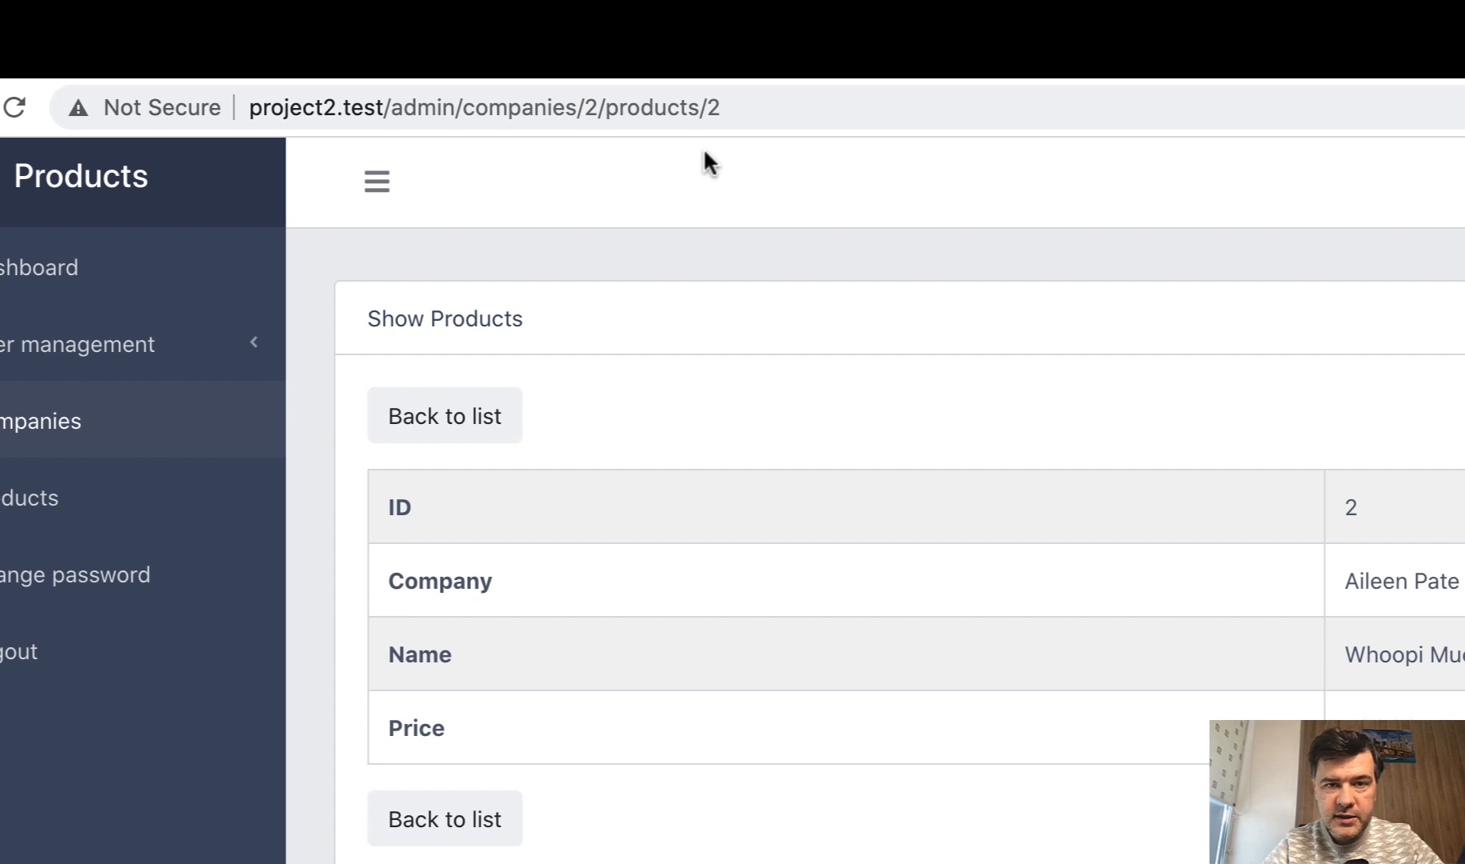
pyautogui.click(590, 110)
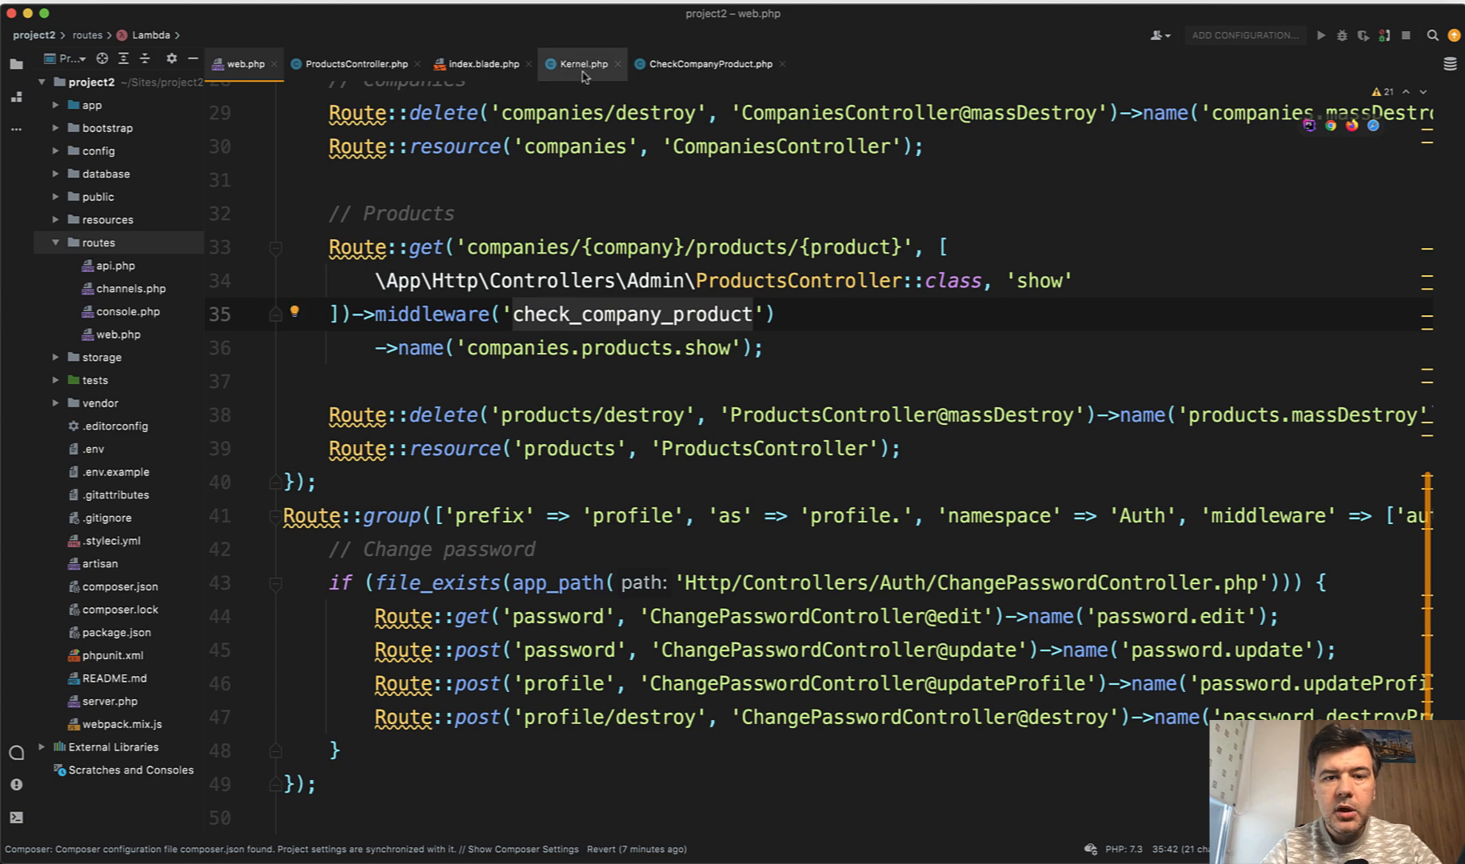
# - Inspect the check_company_product alias in Kernel.php and CheckCompanyProduct's handle() aborting 403 on mismatch
pyautogui.click(585, 64)
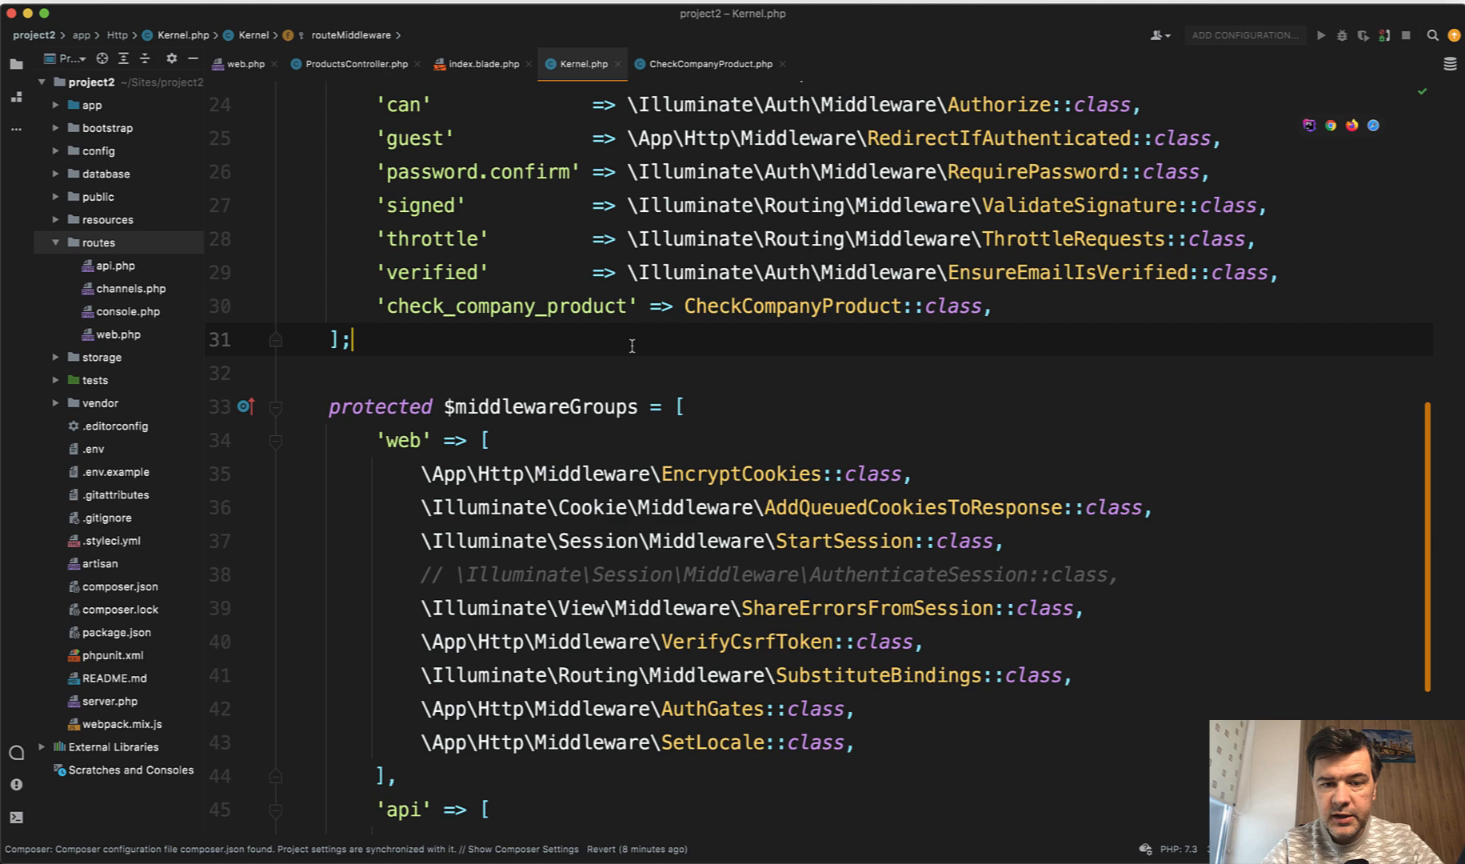
pyautogui.click(710, 64)
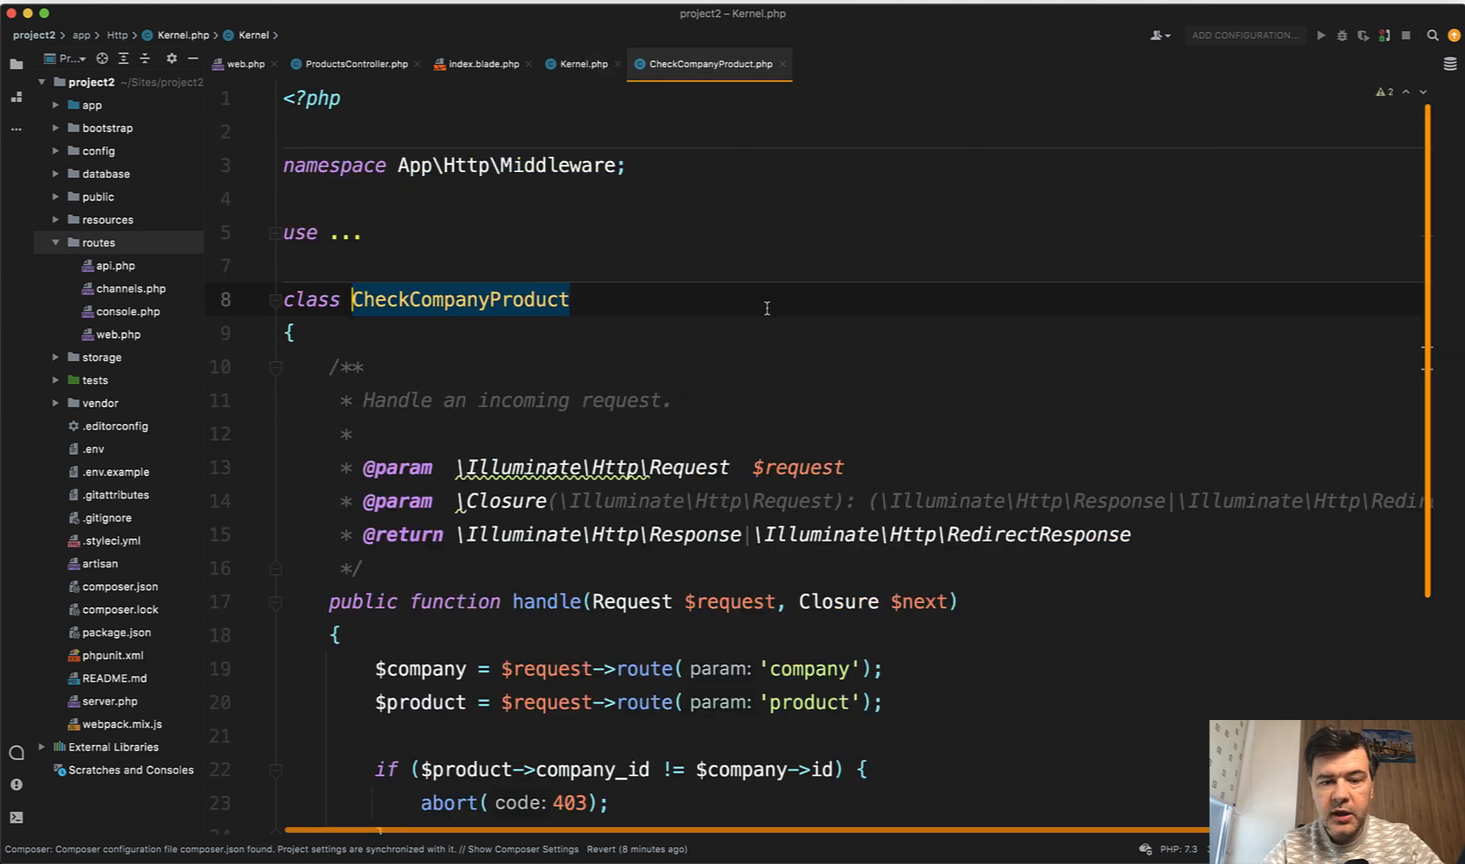
pyautogui.scroll(-3)
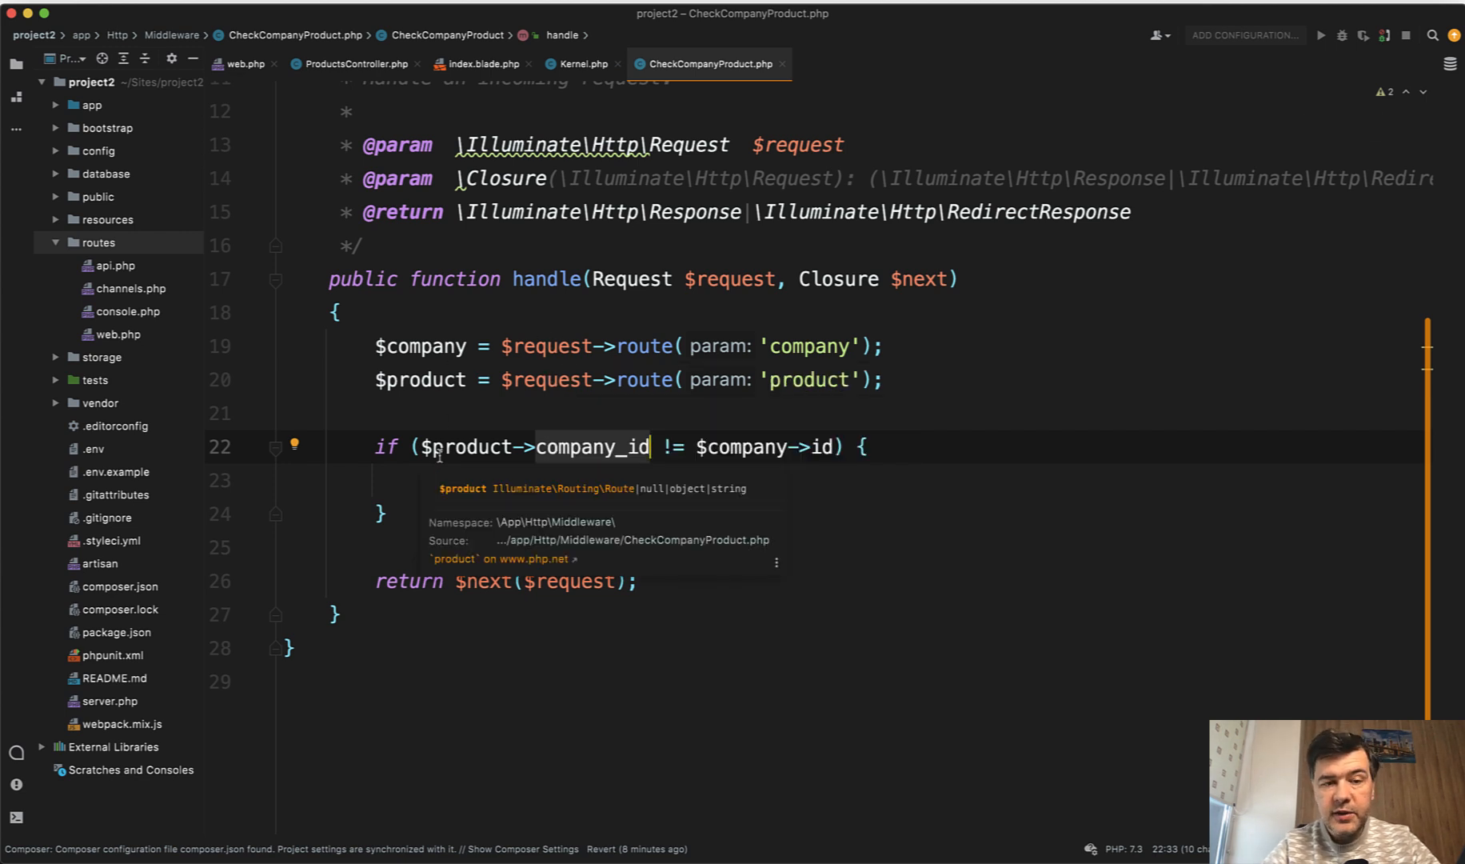
# - Review ProductsController show(Company, Product), then highlight {product} in the company products route
pyautogui.click(356, 64)
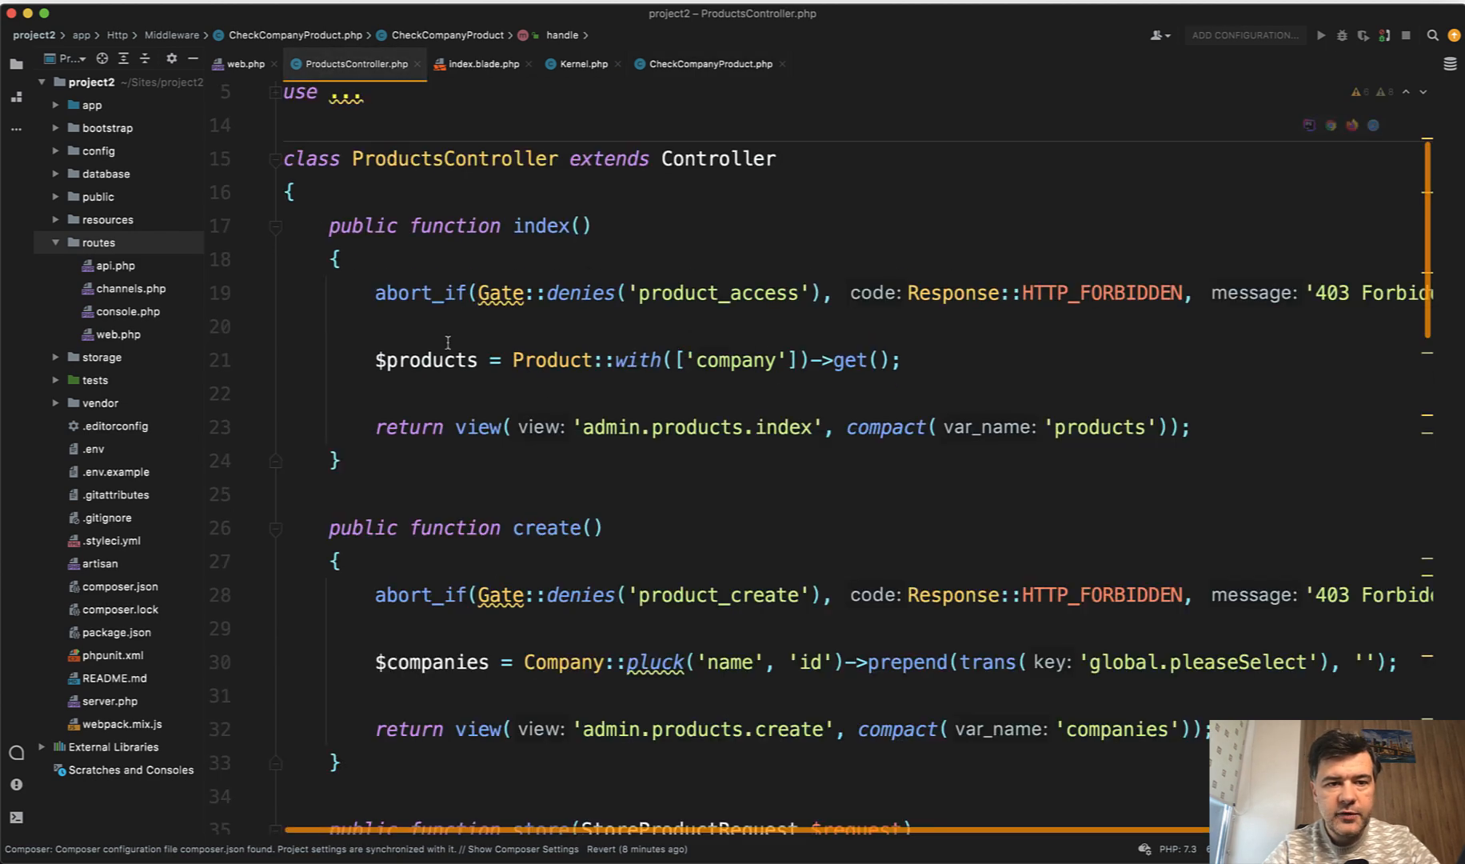
pyautogui.scroll(-3)
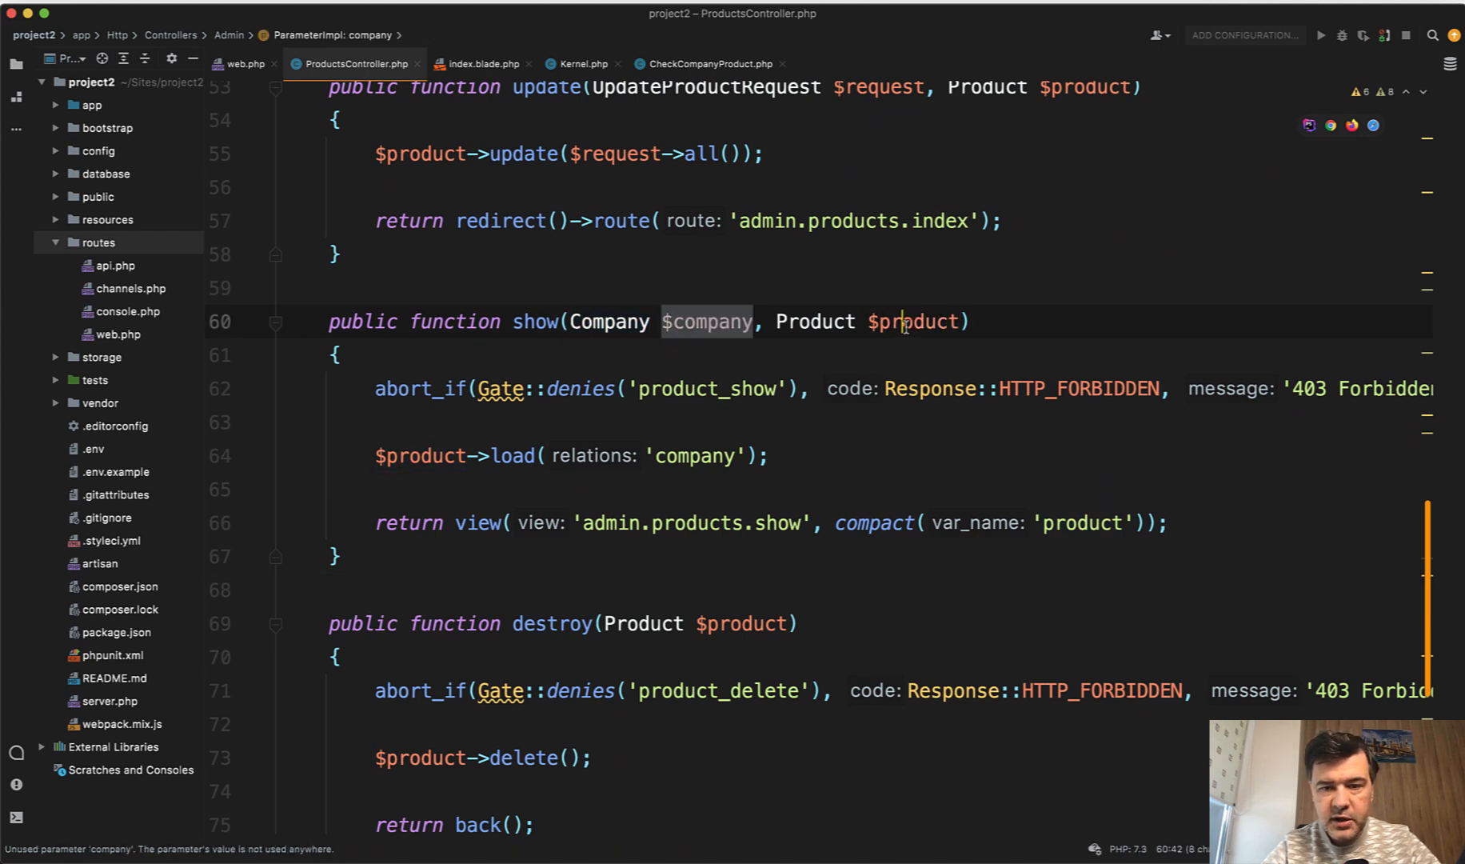
pyautogui.click(243, 64)
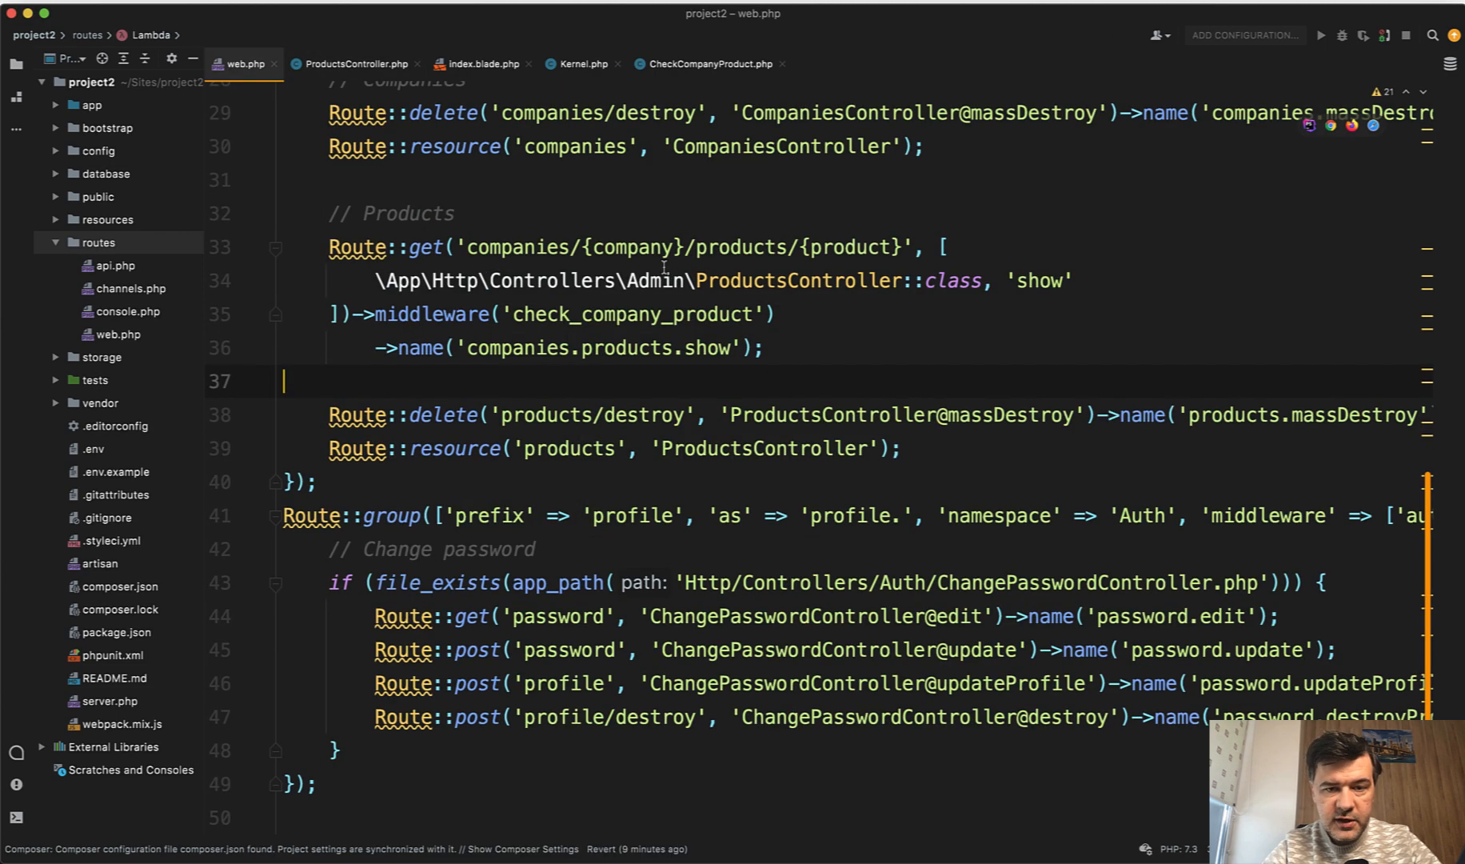
pyautogui.doubleClick(857, 248)
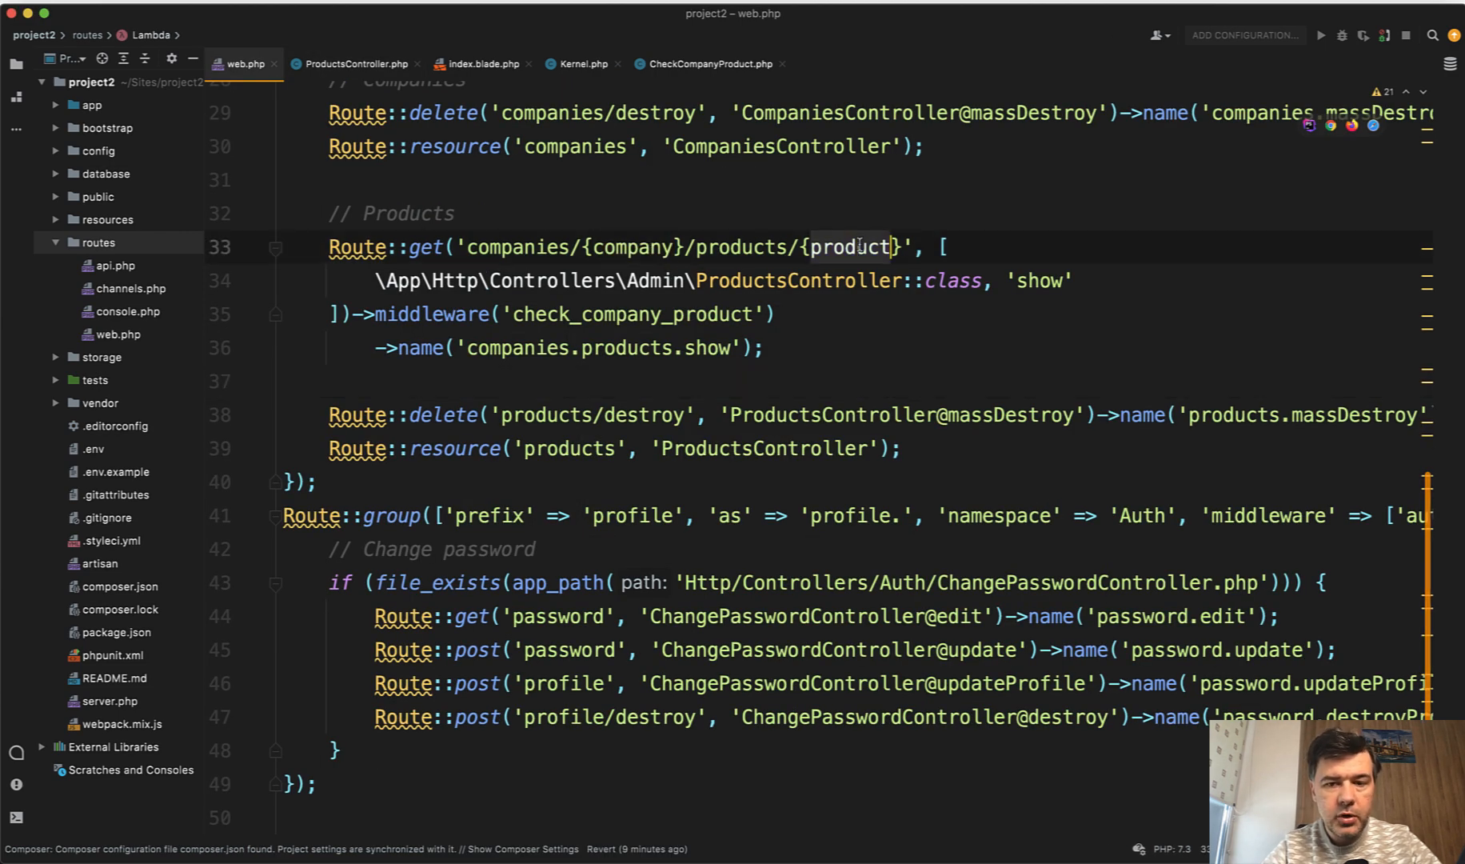